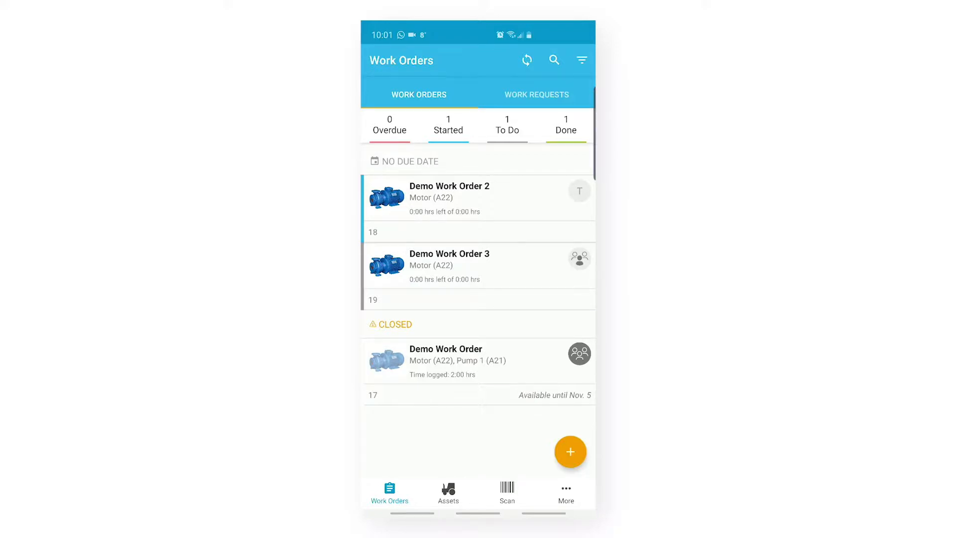
- Start a new work order on the Motor asset with details 'description'
{"action": "left_click", "coordinate": [569, 452]}
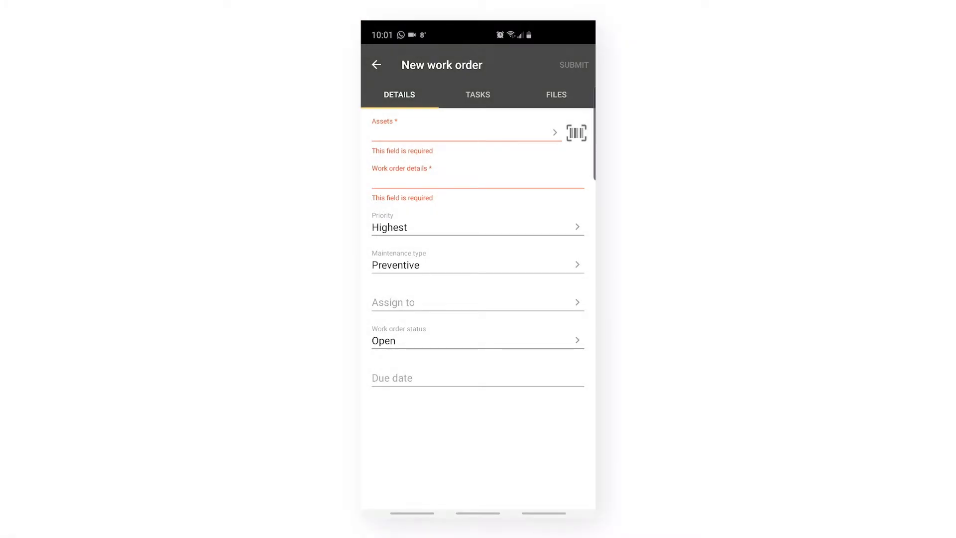
{"action": "left_click", "coordinate": [463, 131]}
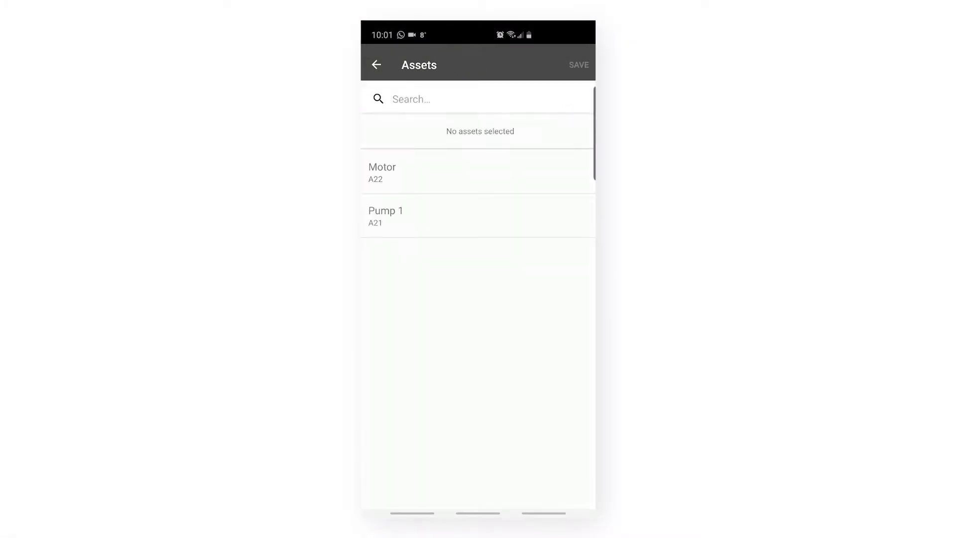
{"action": "left_click", "coordinate": [382, 171]}
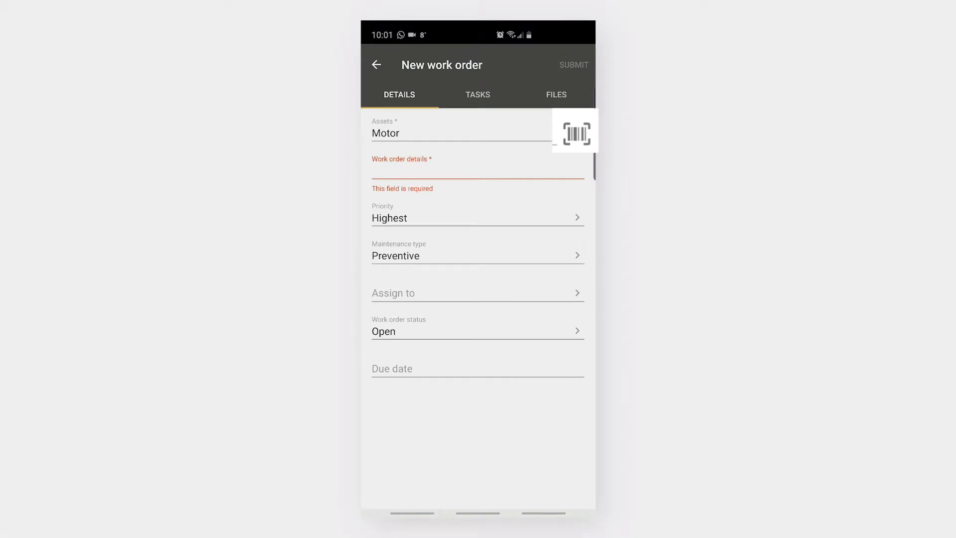
{"action": "left_click", "coordinate": [477, 178]}
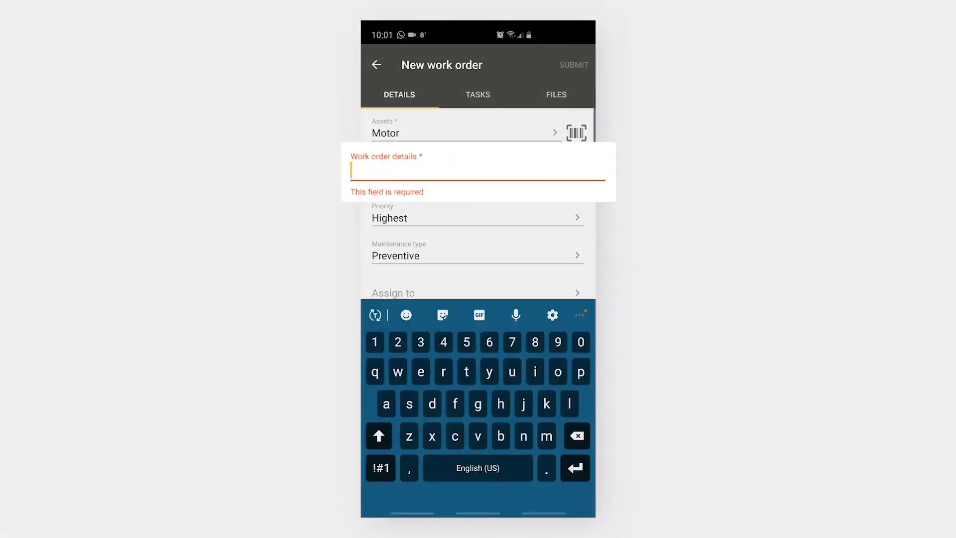
{"action": "type", "text": "description"}
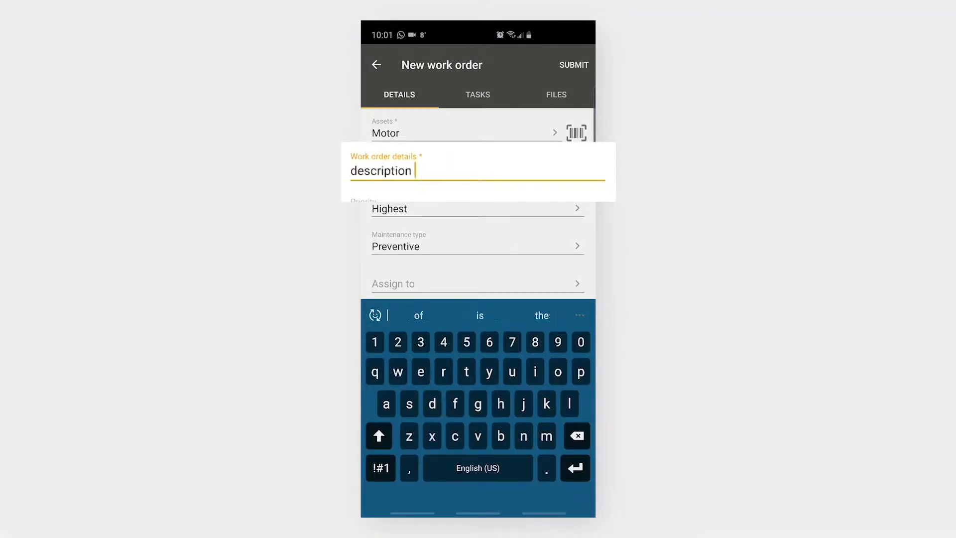
- Set priority High, maintenance type Damage and the due date
{"action": "left_click", "coordinate": [476, 208]}
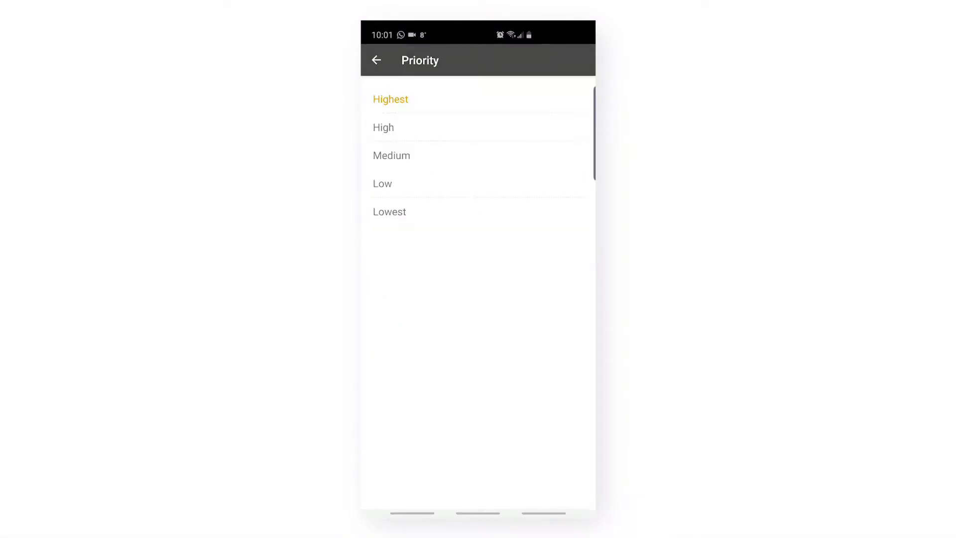
{"action": "left_click", "coordinate": [383, 127]}
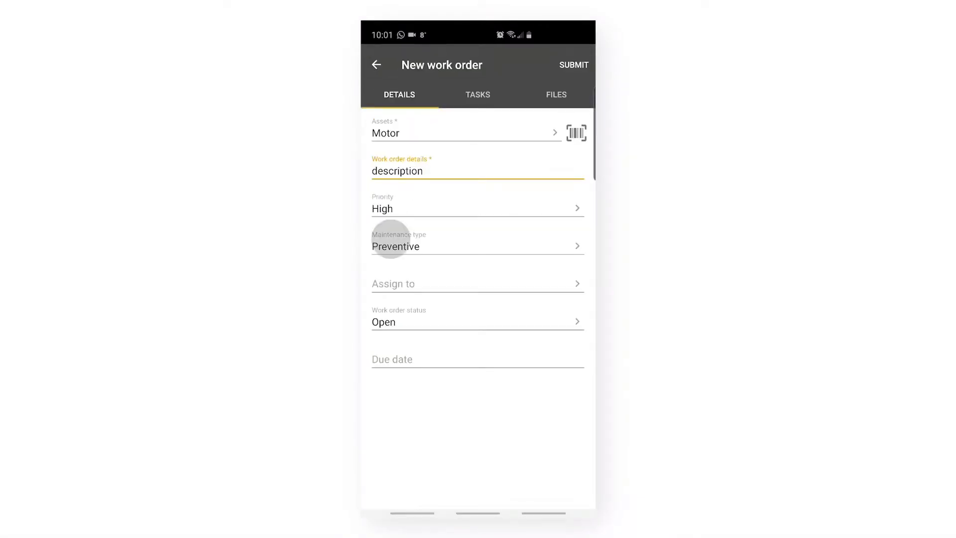
{"action": "left_click", "coordinate": [477, 246]}
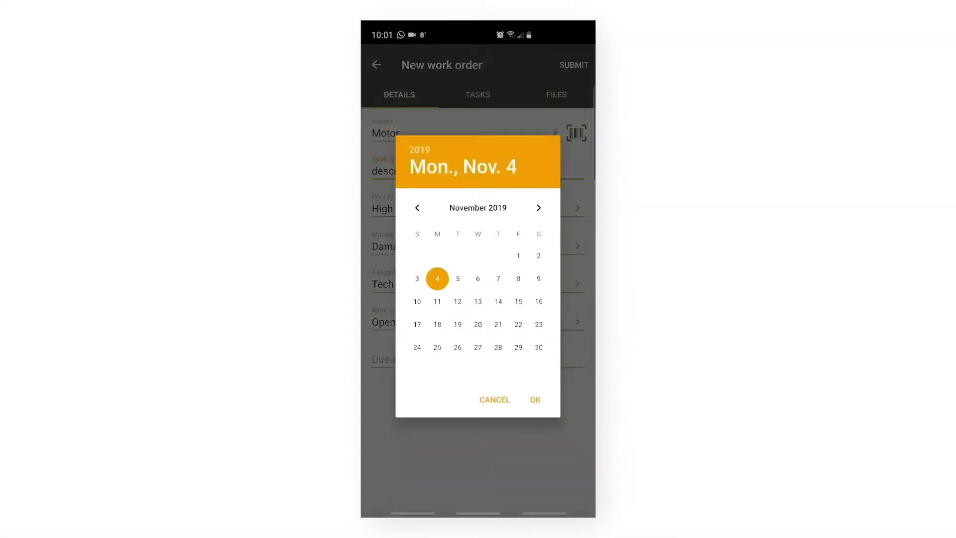
{"action": "left_click", "coordinate": [535, 399]}
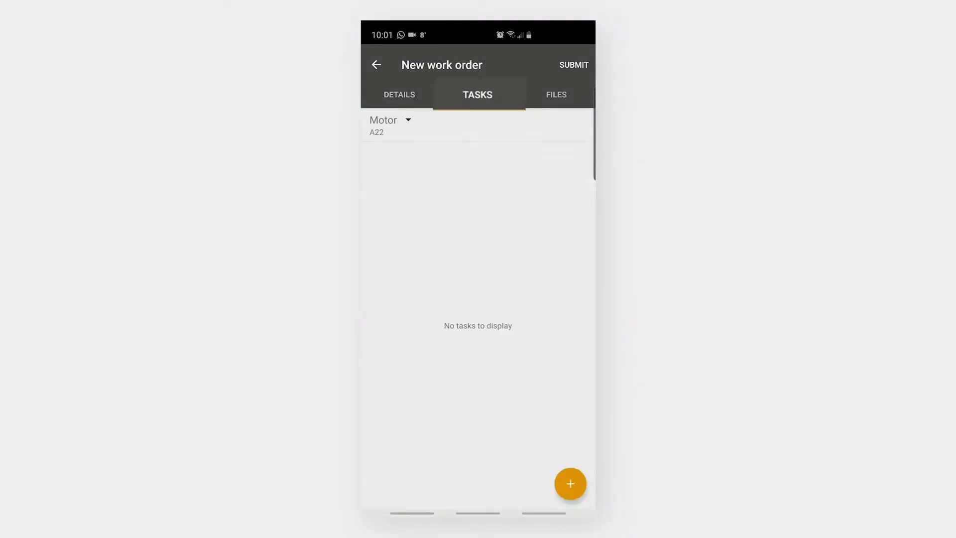
- Add a Meter reading task named 'meter' measured in hours
{"action": "left_click", "coordinate": [569, 484]}
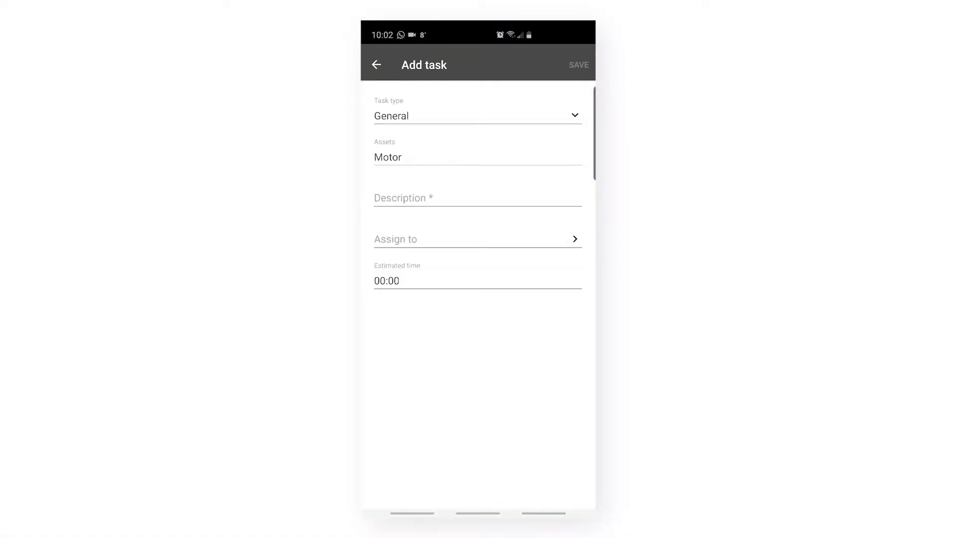
{"action": "left_click", "coordinate": [477, 116]}
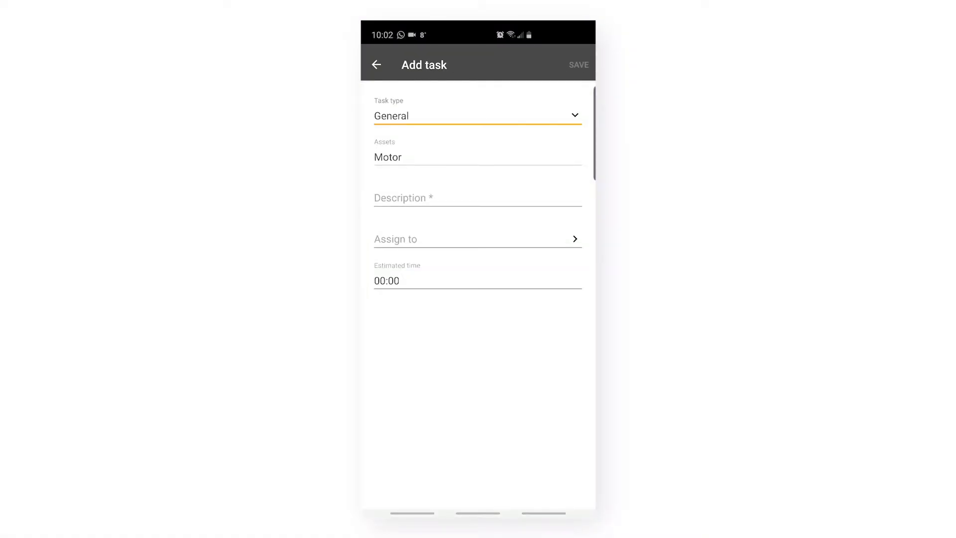
{"action": "left_click", "coordinate": [477, 115]}
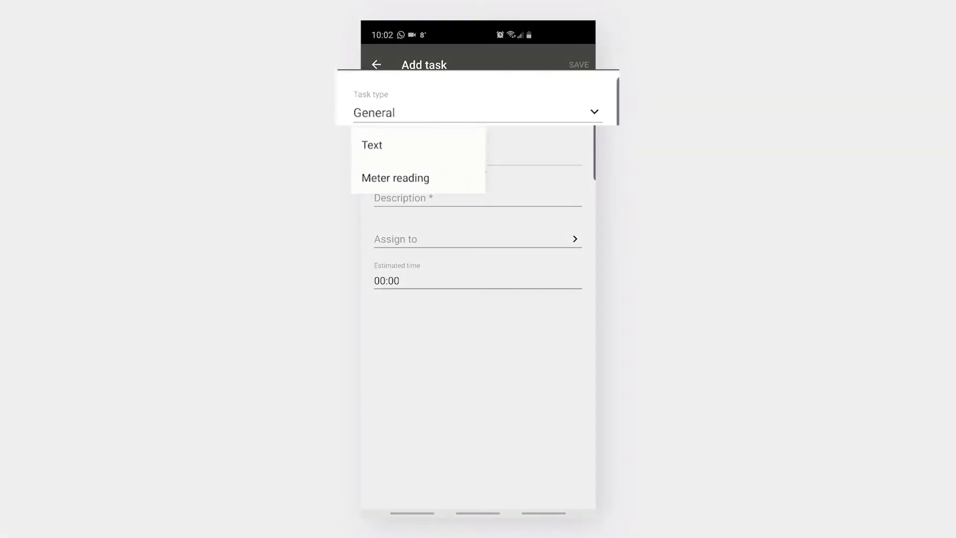
{"action": "left_click", "coordinate": [395, 177]}
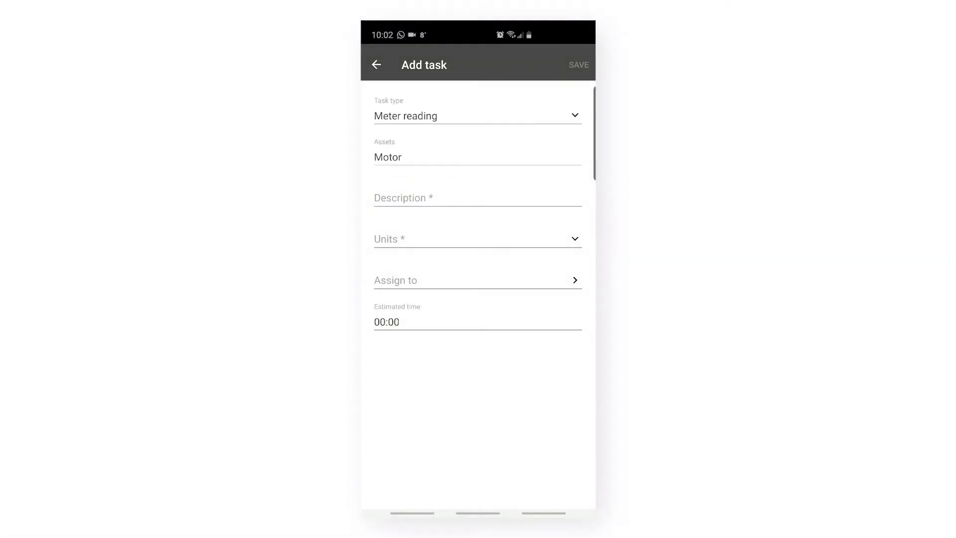
{"action": "type", "text": "meter"}
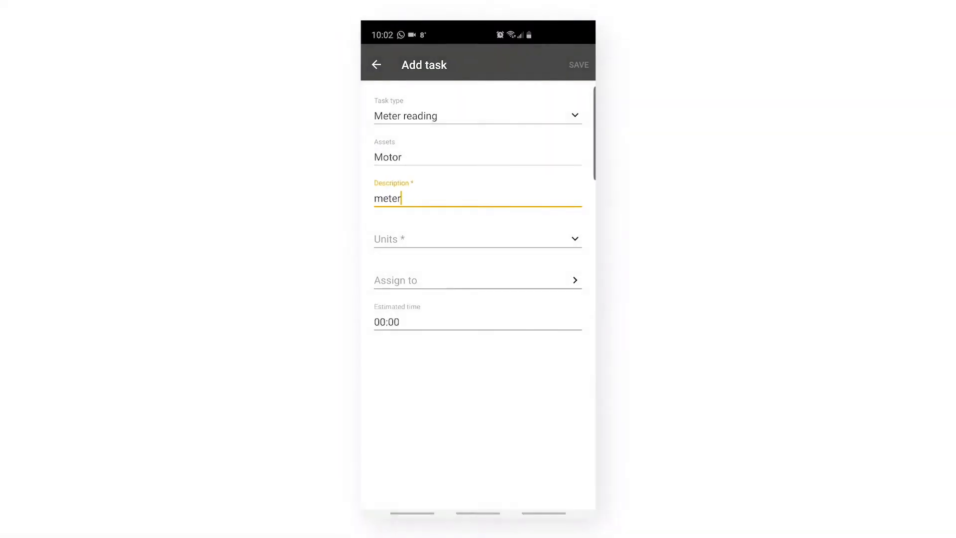
{"action": "left_click", "coordinate": [477, 239]}
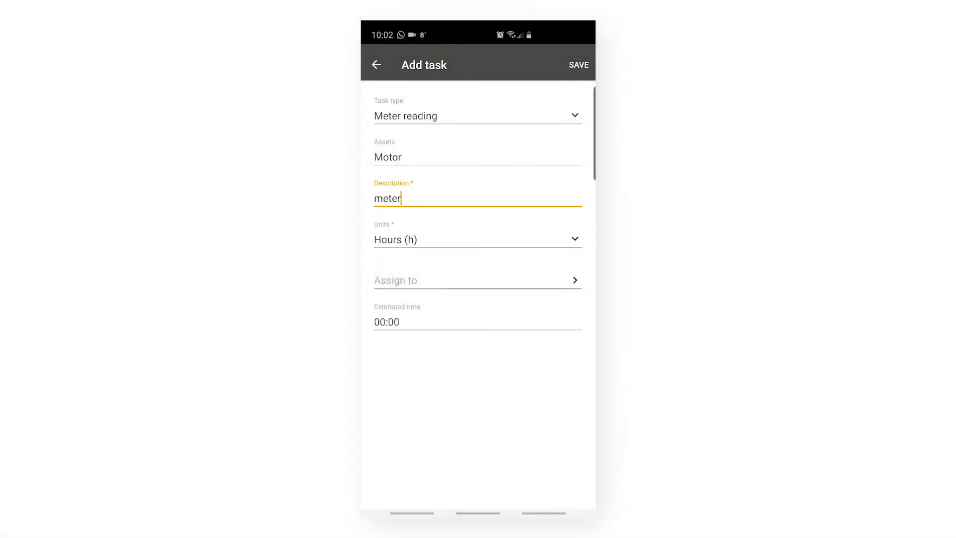
- Assign the task to Tech with a 02:00 estimate and save it
{"action": "left_click", "coordinate": [477, 281]}
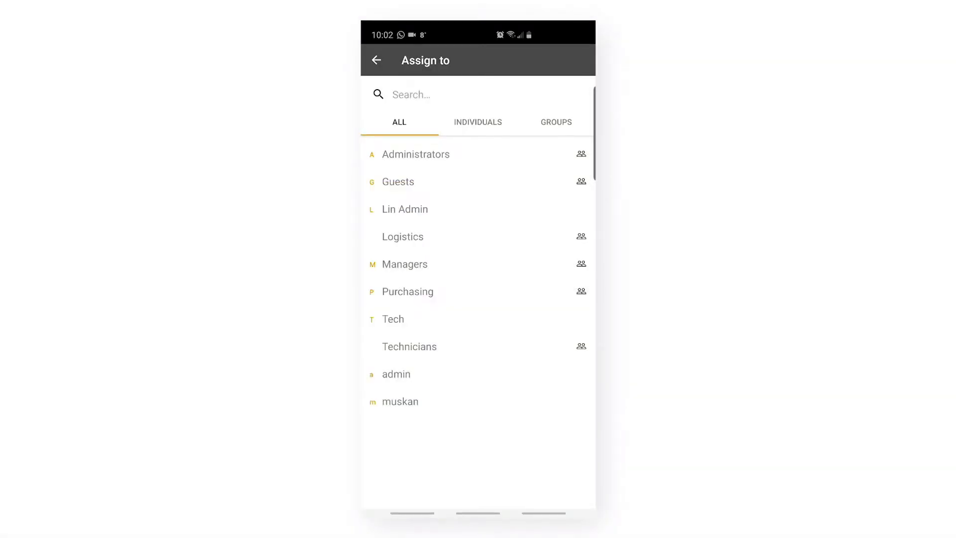
{"action": "left_click", "coordinate": [394, 319]}
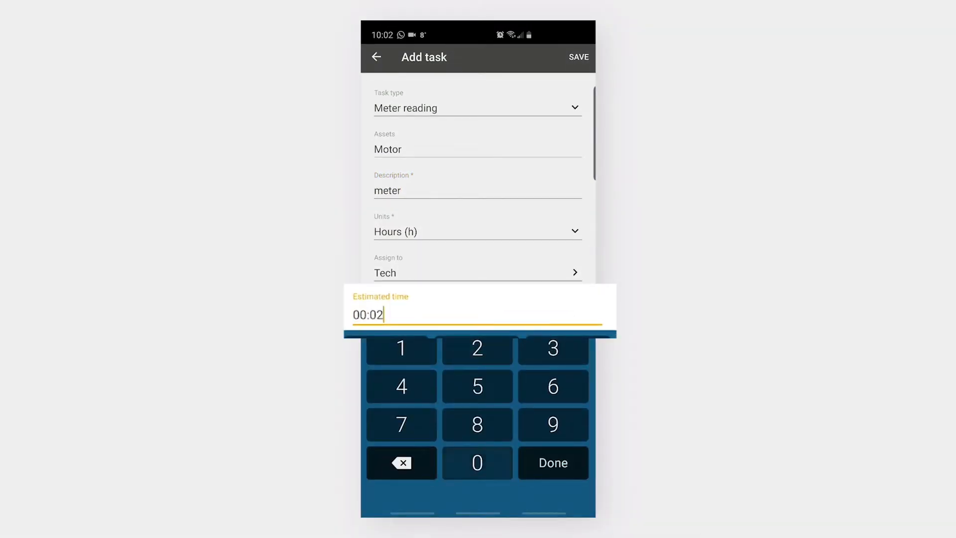
{"action": "left_click", "coordinate": [553, 462]}
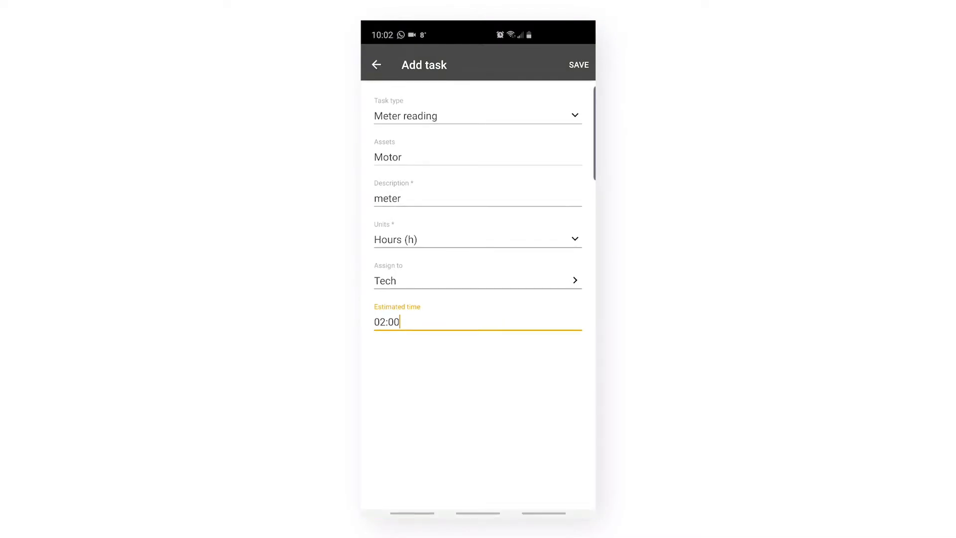
{"action": "left_click", "coordinate": [578, 65]}
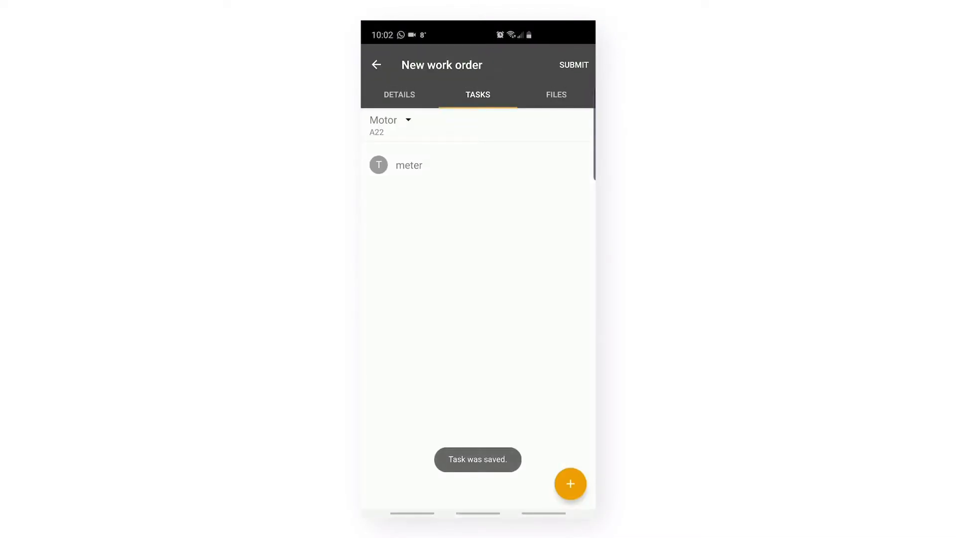
- Visit the Files section, attempt an attachment, and return to the details form
{"action": "left_click", "coordinate": [555, 95]}
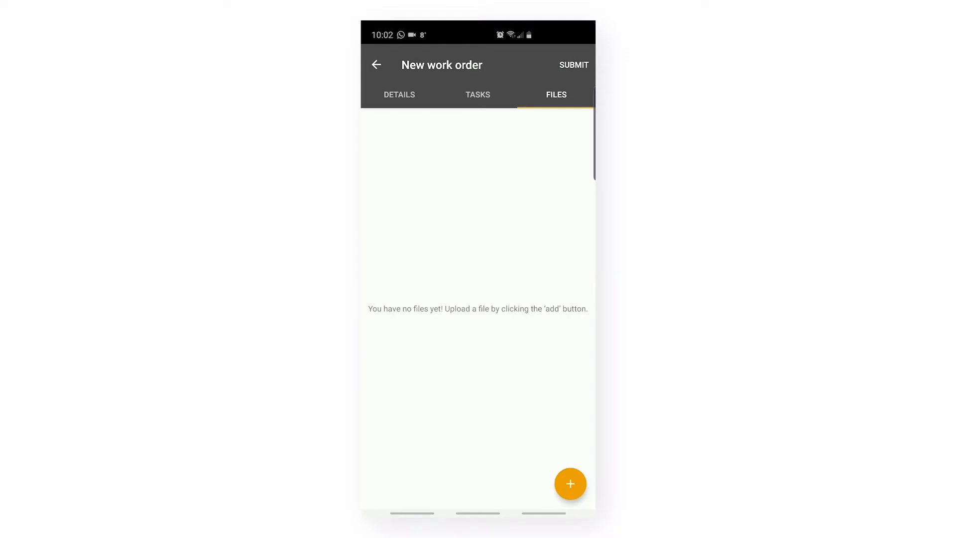
{"action": "left_click", "coordinate": [570, 483]}
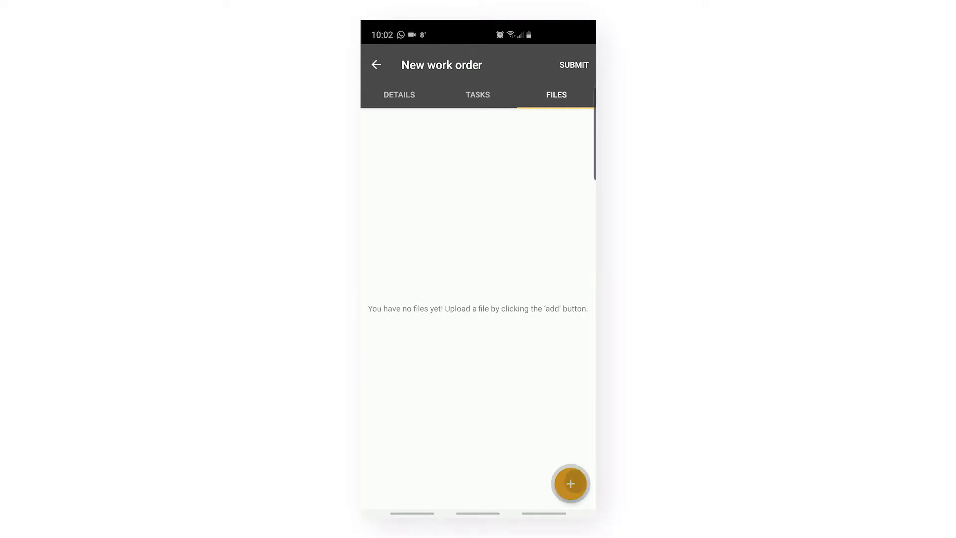
{"action": "left_click", "coordinate": [571, 483]}
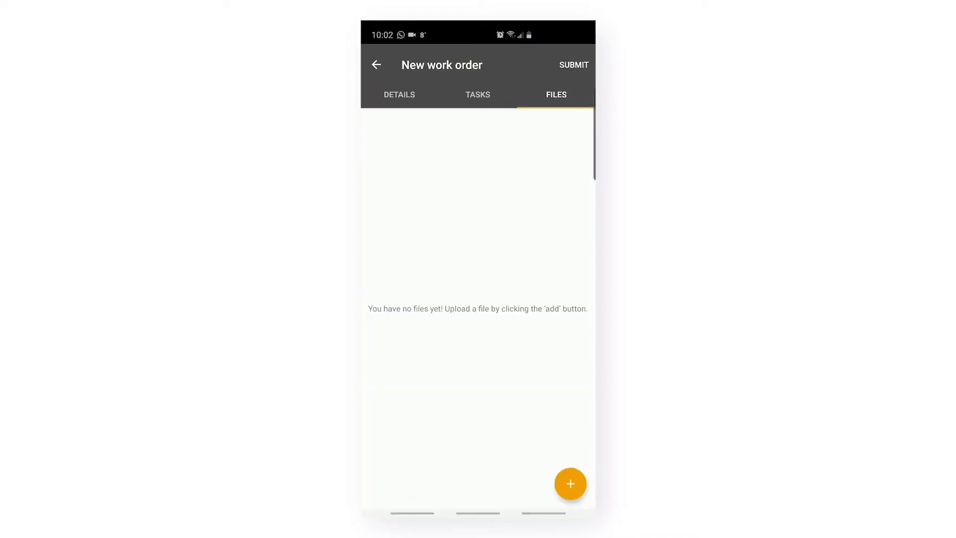
{"action": "left_click", "coordinate": [399, 95]}
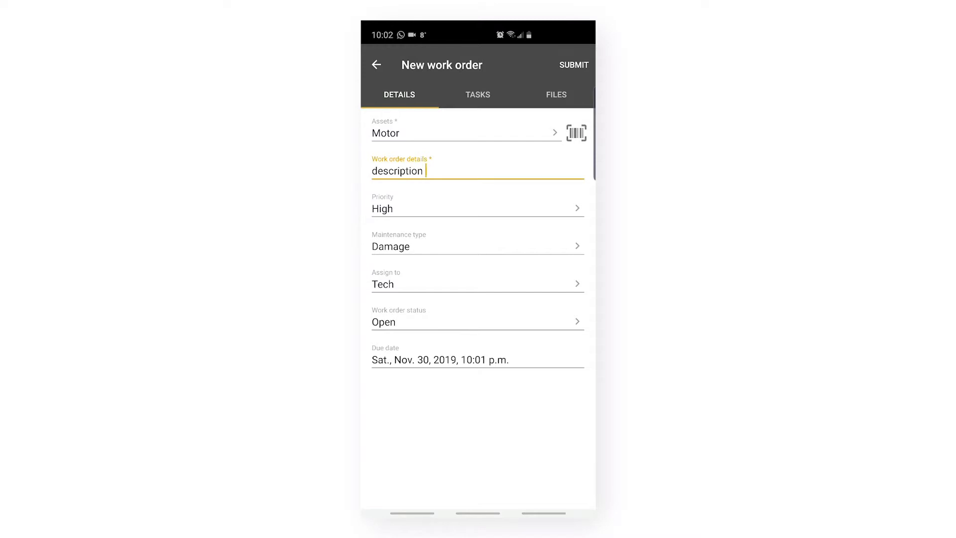
- Submit the new Motor work order to the work orders list
{"action": "left_click", "coordinate": [574, 65]}
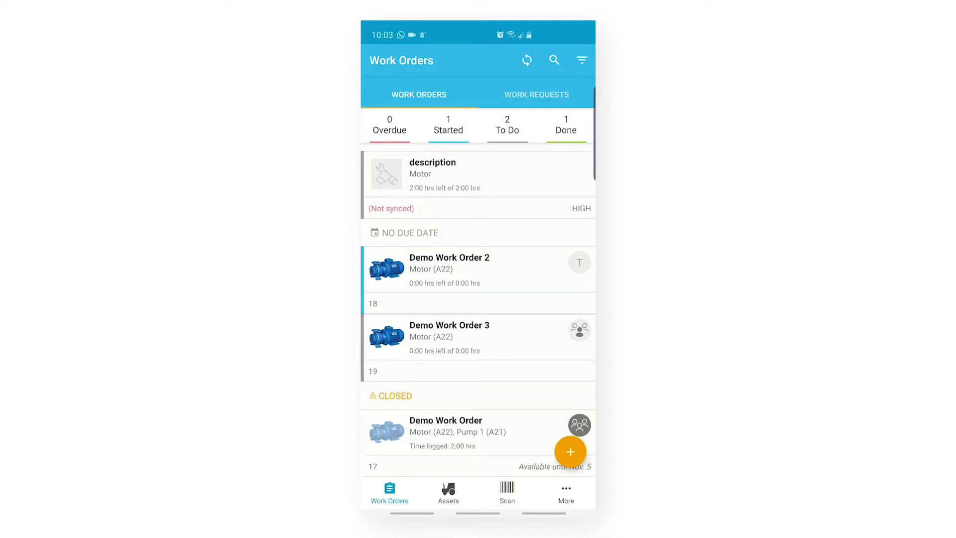
- Switch to Work Requests and open Demo Work Request for editing
{"action": "left_click", "coordinate": [536, 95]}
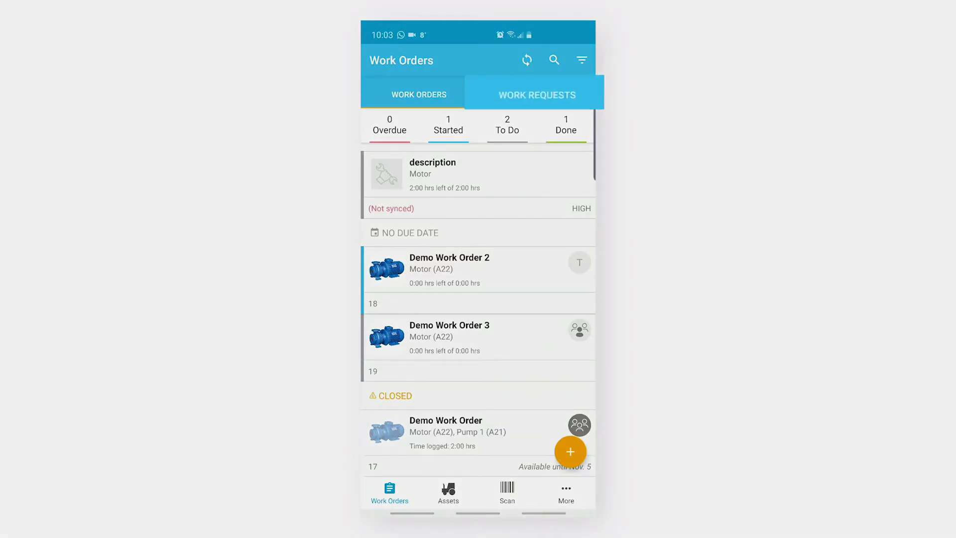
{"action": "left_click", "coordinate": [536, 93]}
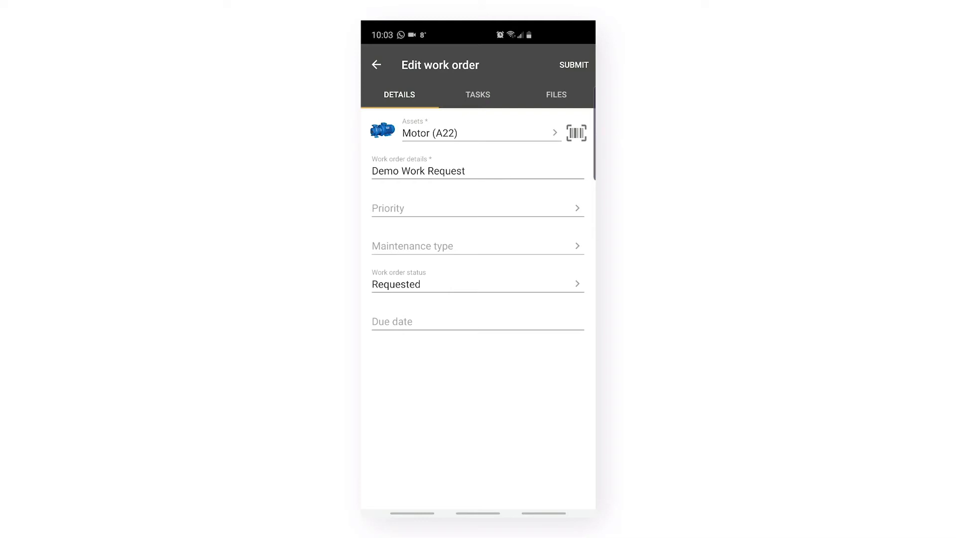
- View the request's tasks, abandon adding one, and back out to the work requests list
{"action": "left_click", "coordinate": [477, 95]}
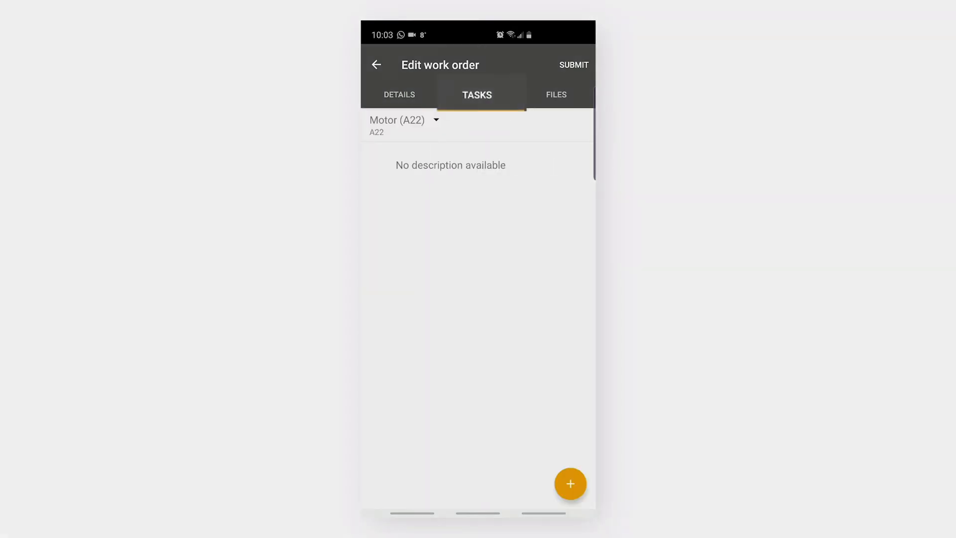
{"action": "left_click", "coordinate": [570, 484]}
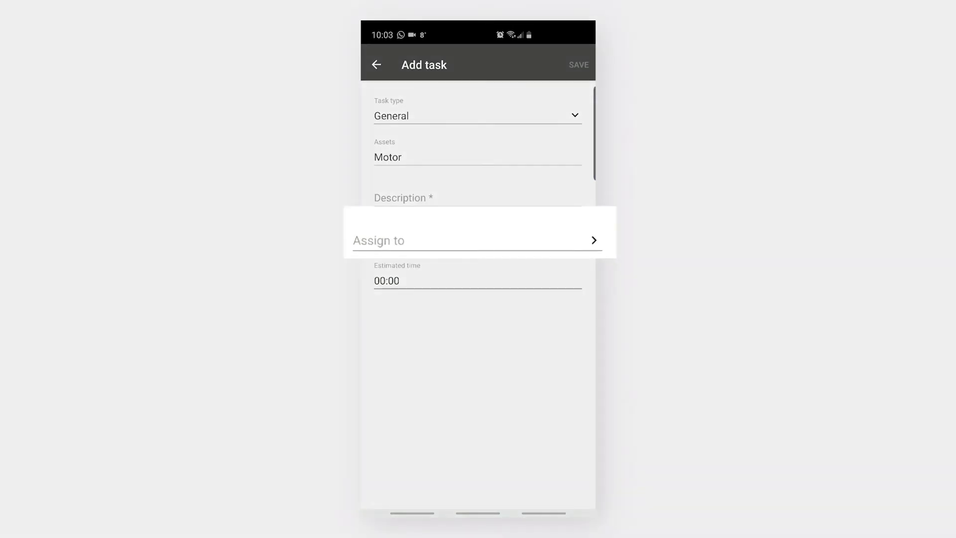
{"action": "left_click", "coordinate": [377, 64]}
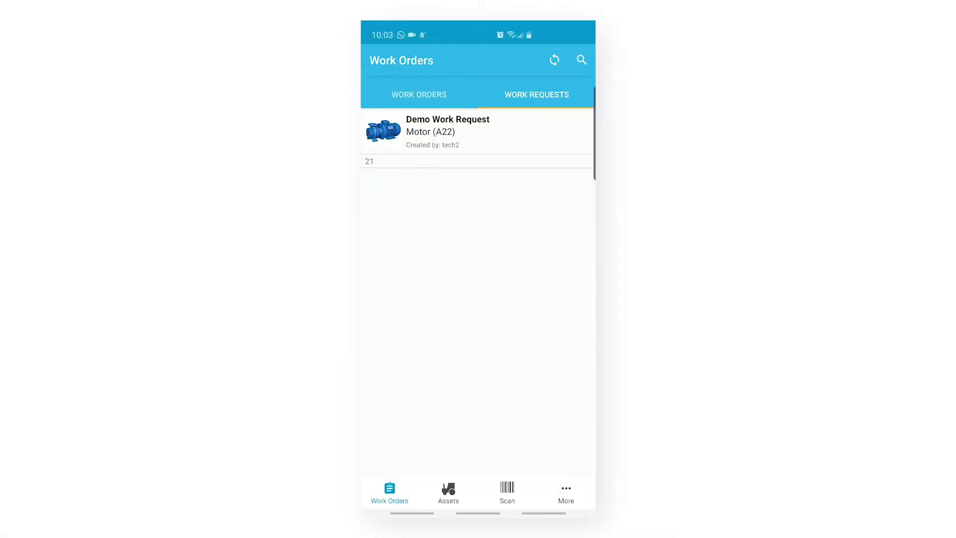